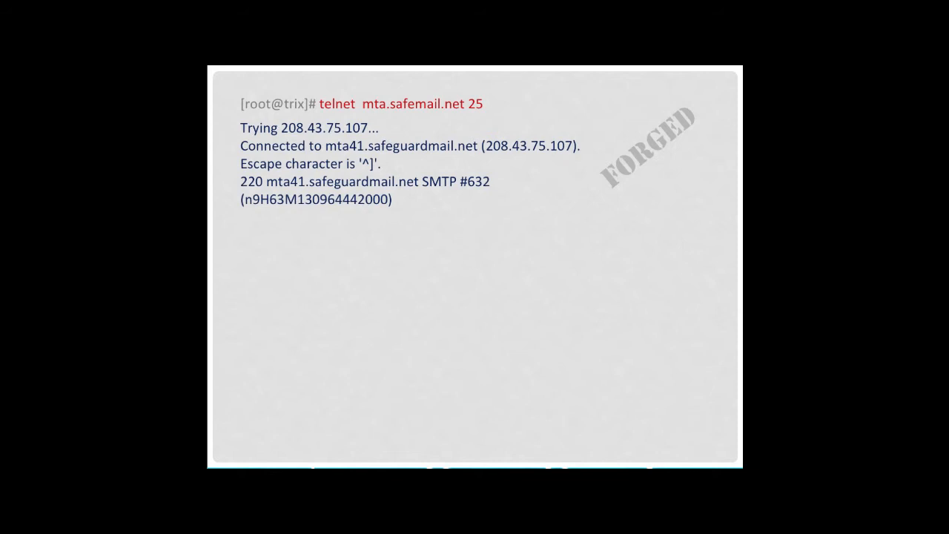
type("helo northpole.com")
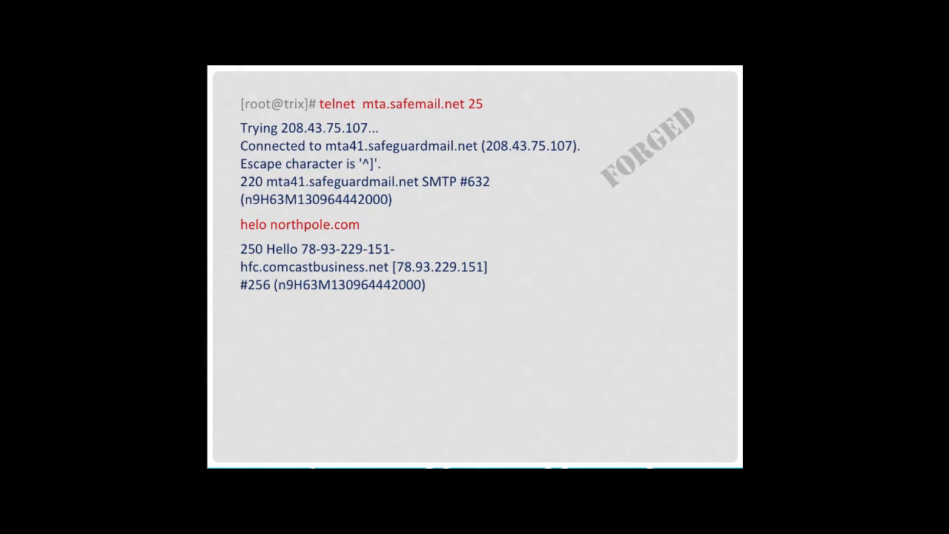
type("mail from:<santa@northpole.com>")
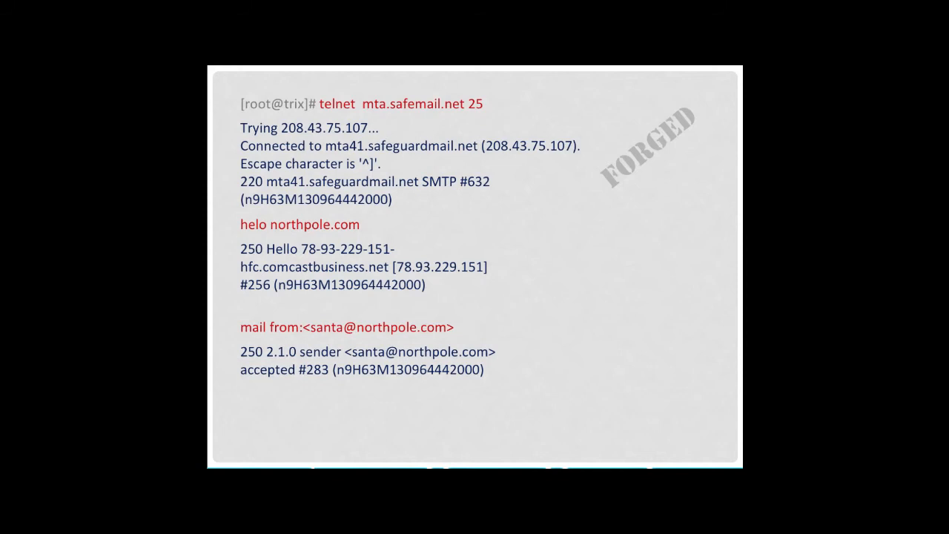
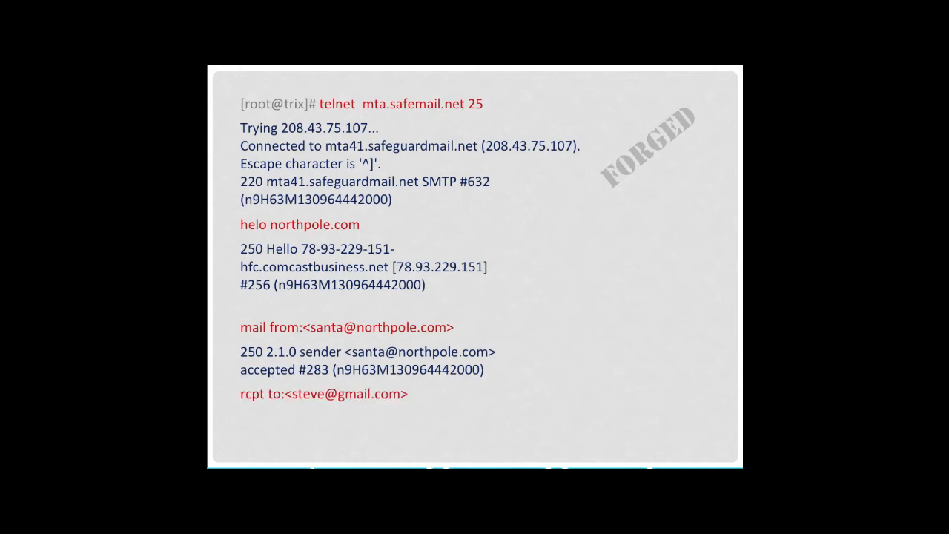